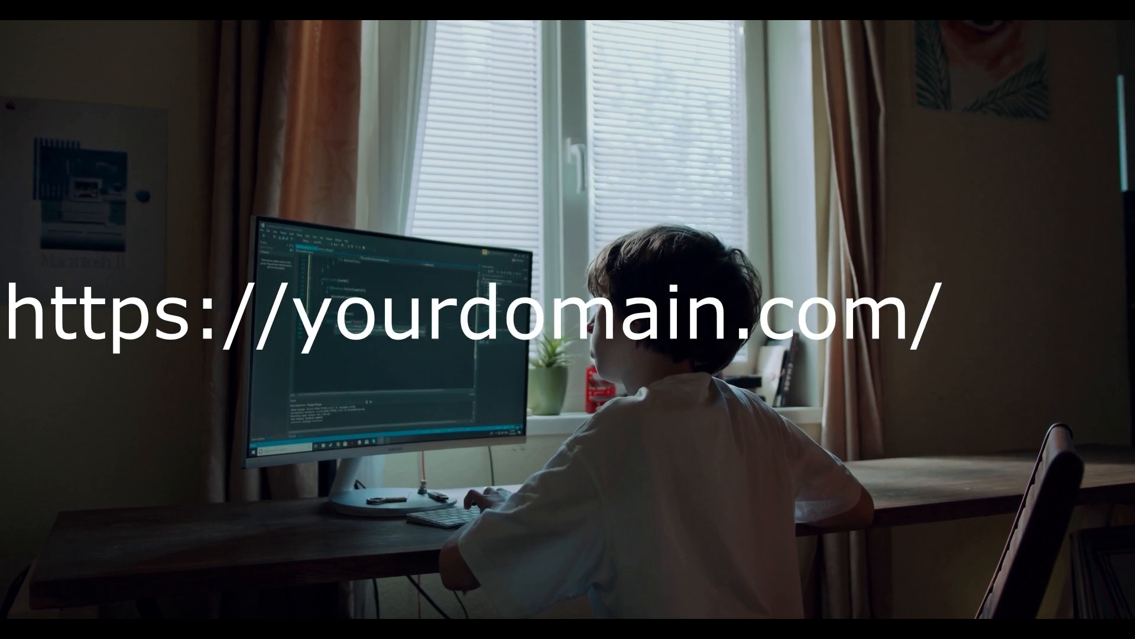
type("blog/index.")
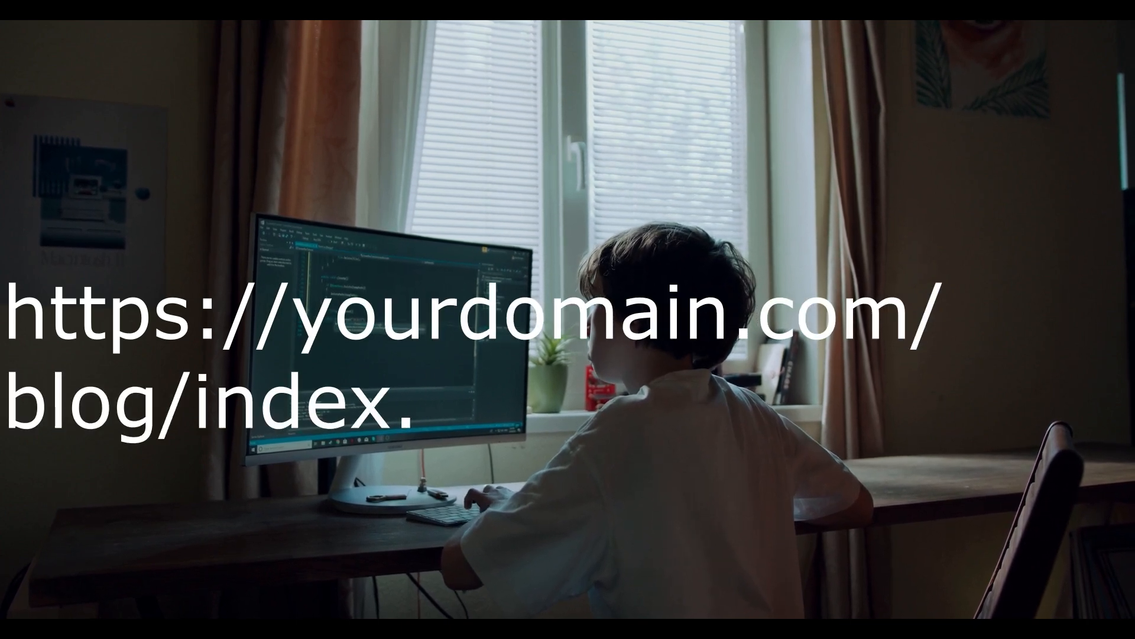